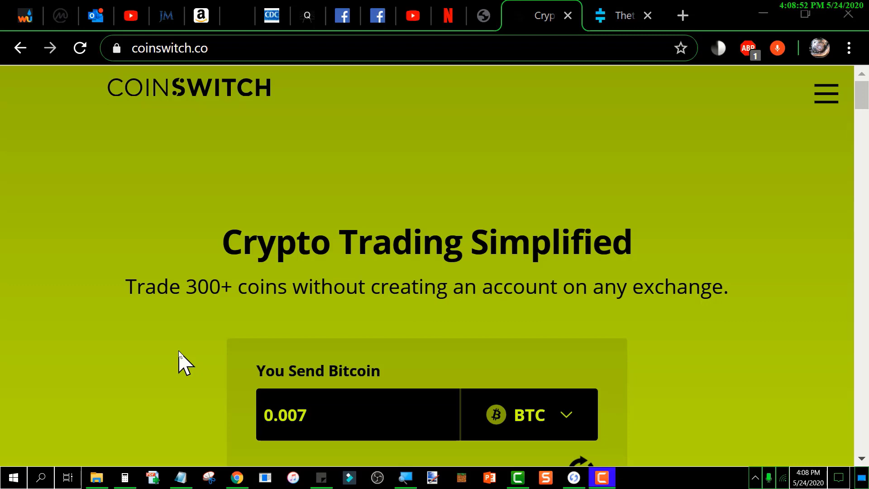
mouse_move(158, 263)
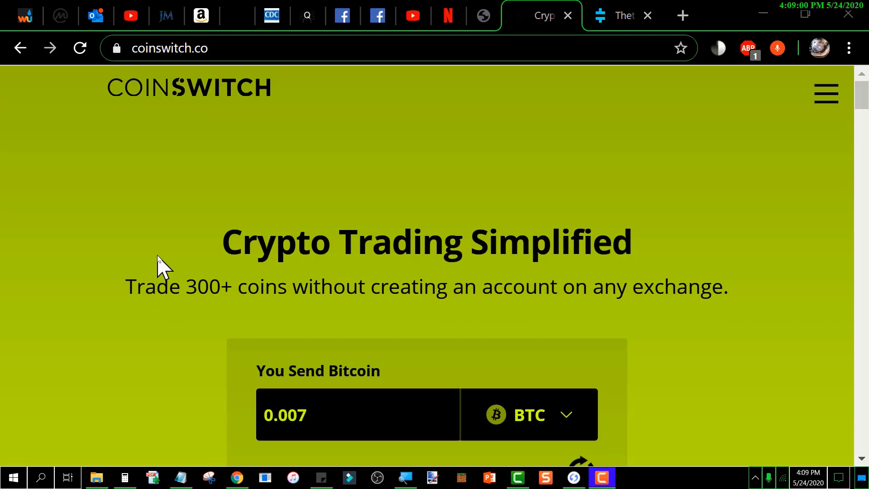
Step: Change the You Send amount from 0.007 to 0.005 BTC so the estimate reads 123.9 Theta
scroll("down", 3)
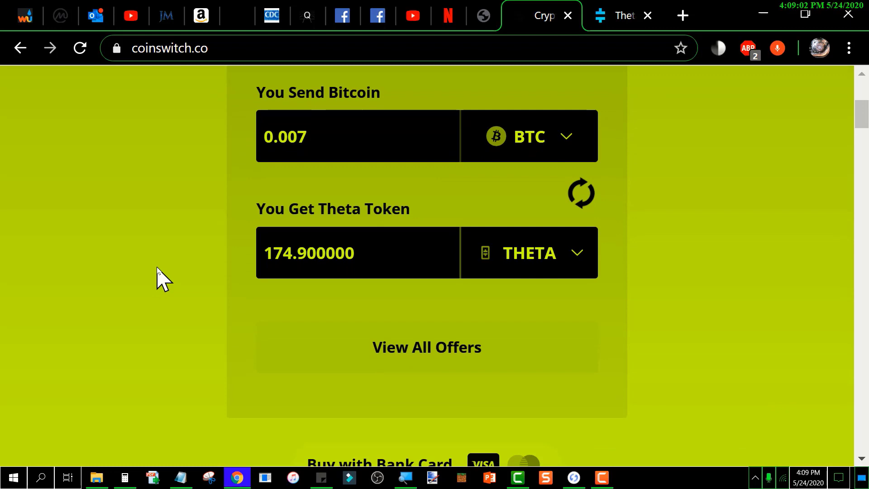
scroll("up", 3)
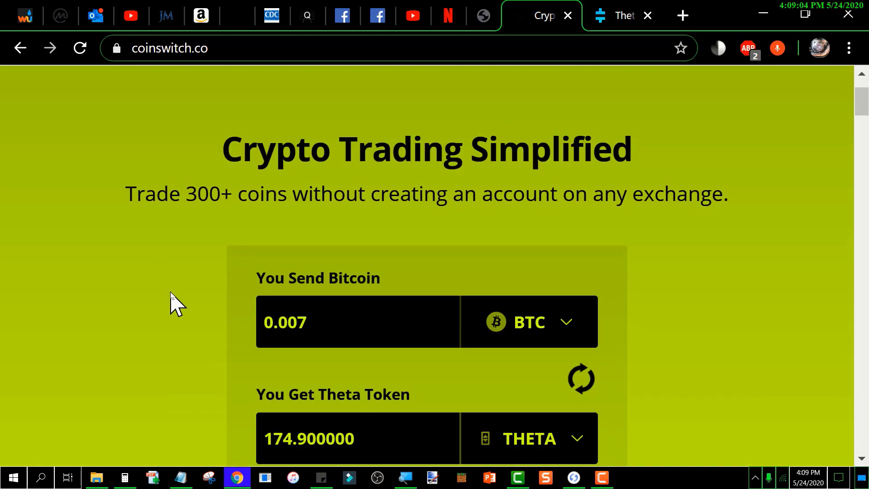
scroll("down", 3)
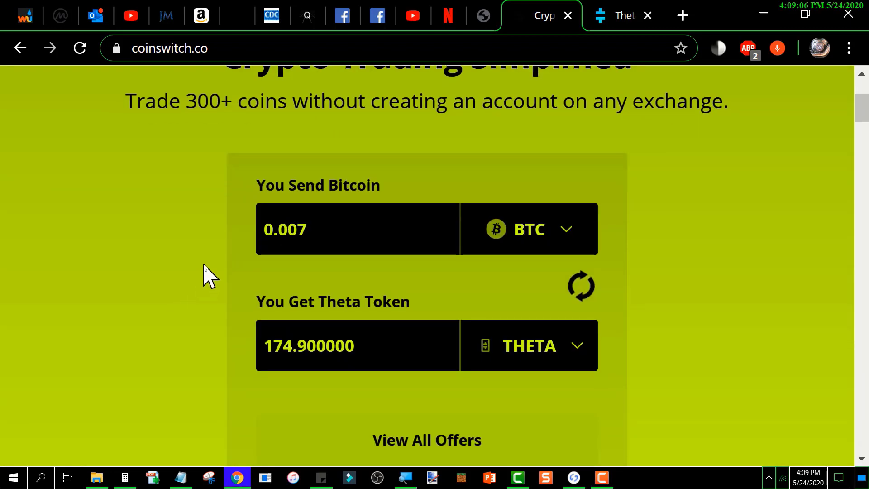
mouse_move(242, 246)
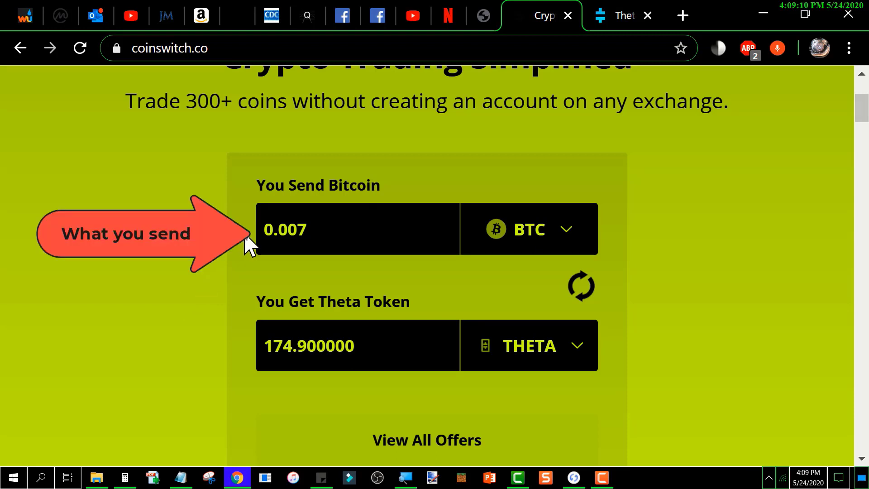
mouse_move(549, 235)
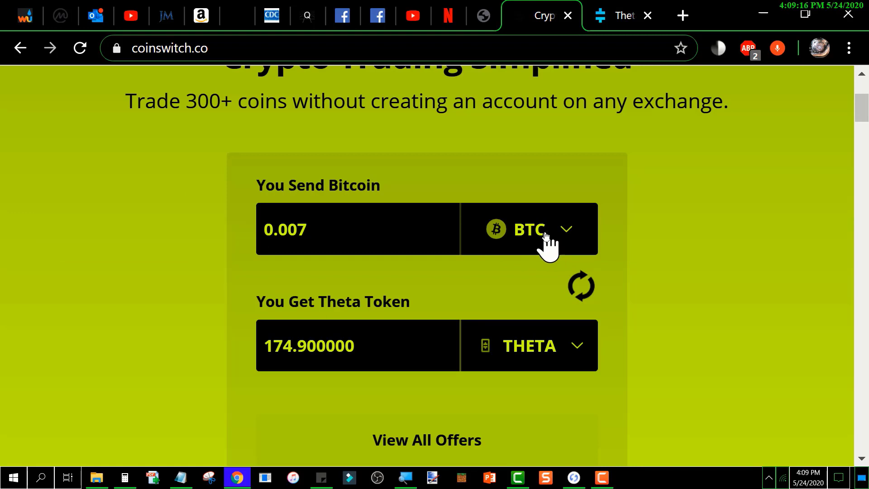
mouse_move(545, 357)
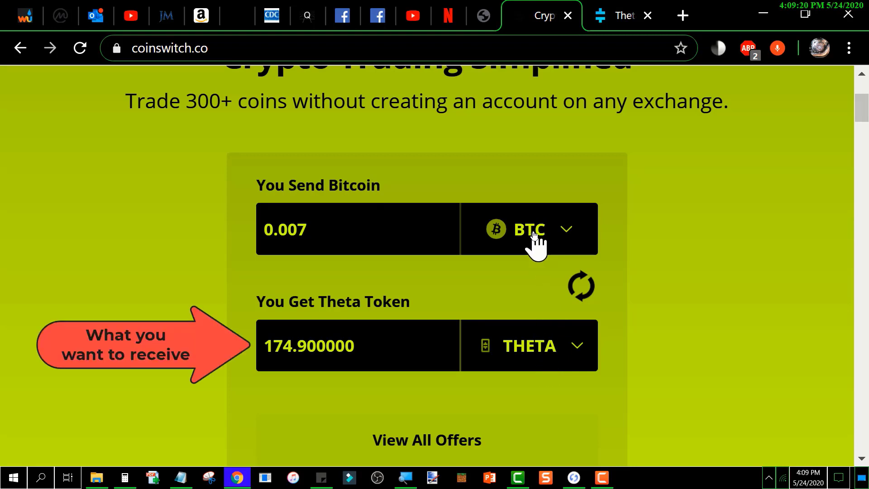
mouse_move(199, 261)
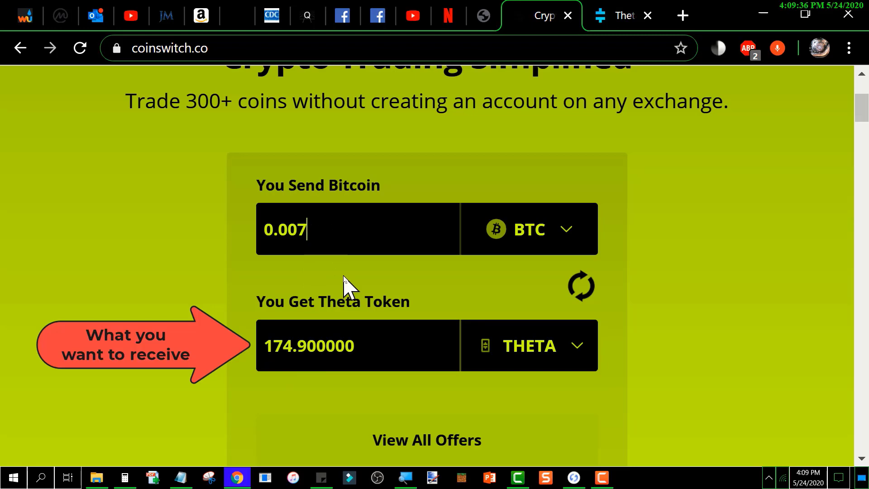
key("Backspace")
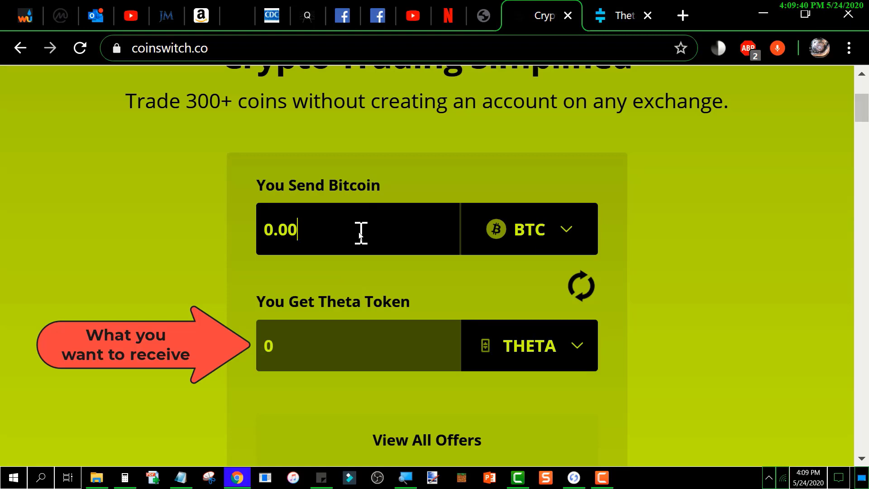
mouse_move(370, 229)
type("5")
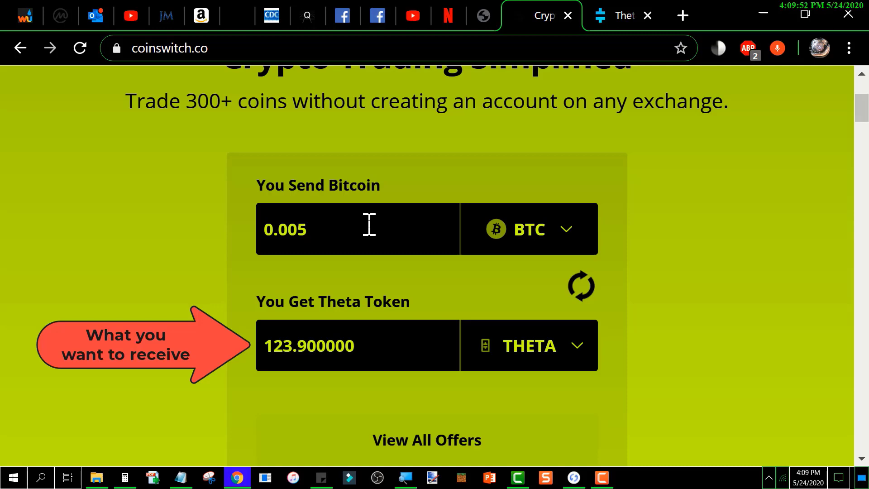
left_click(368, 228)
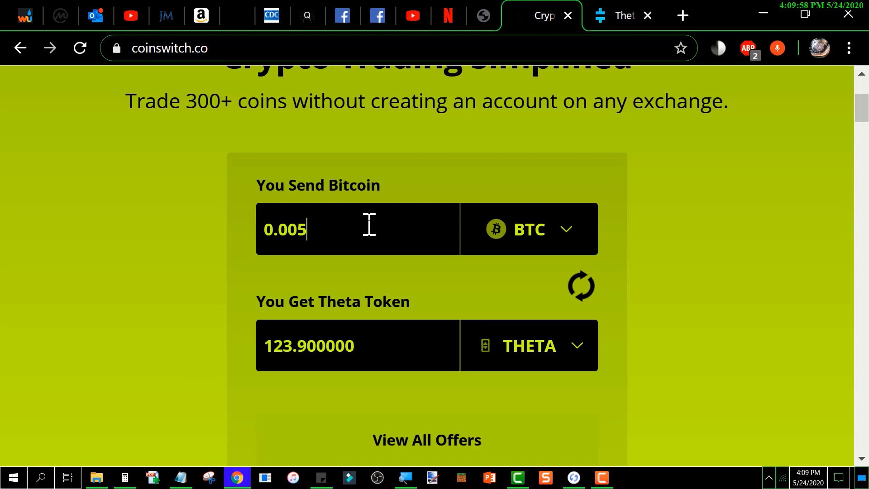
mouse_move(207, 289)
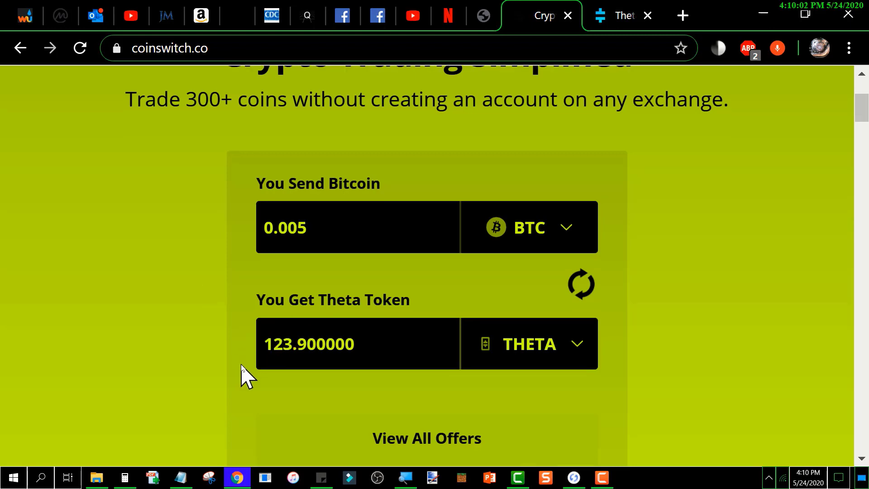
Step: Scroll to the exchange offers for 0.005 BTC, with Binance recommended at 123.9 Theta
scroll("down", 3)
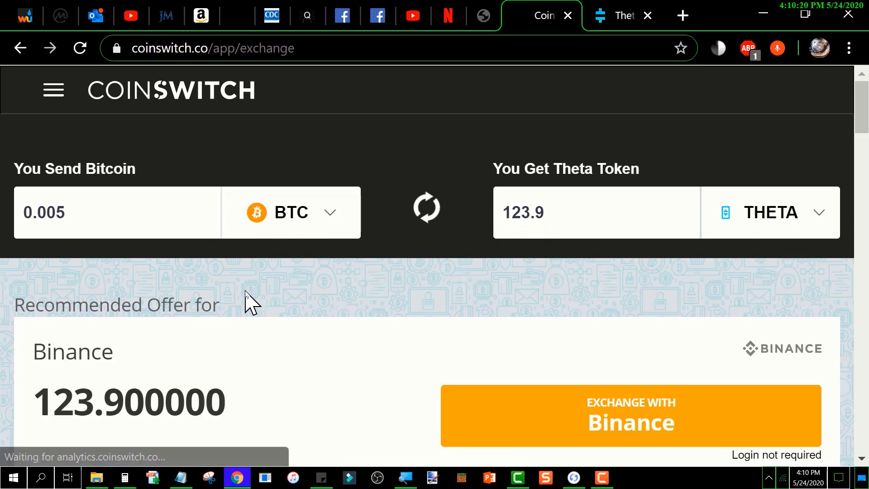
scroll("down", 3)
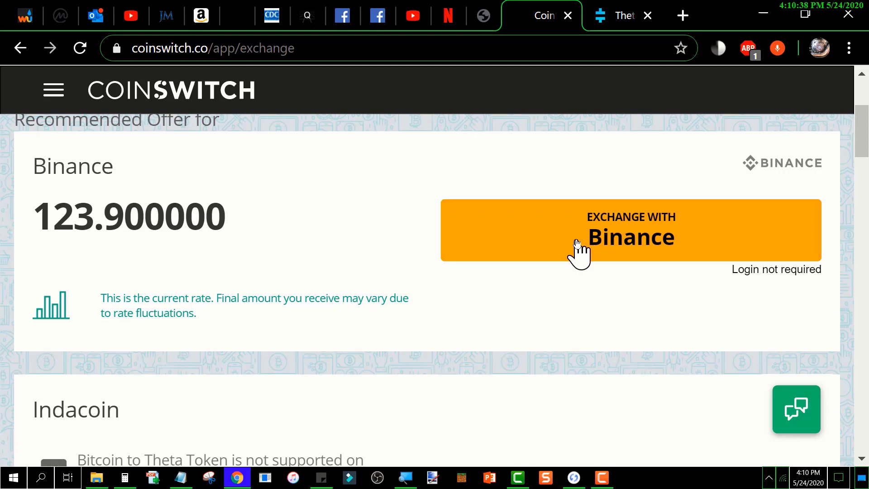
Step: Choose the Binance offer, reach the Theta Address field, and switch to Theta Wallet
left_click(631, 231)
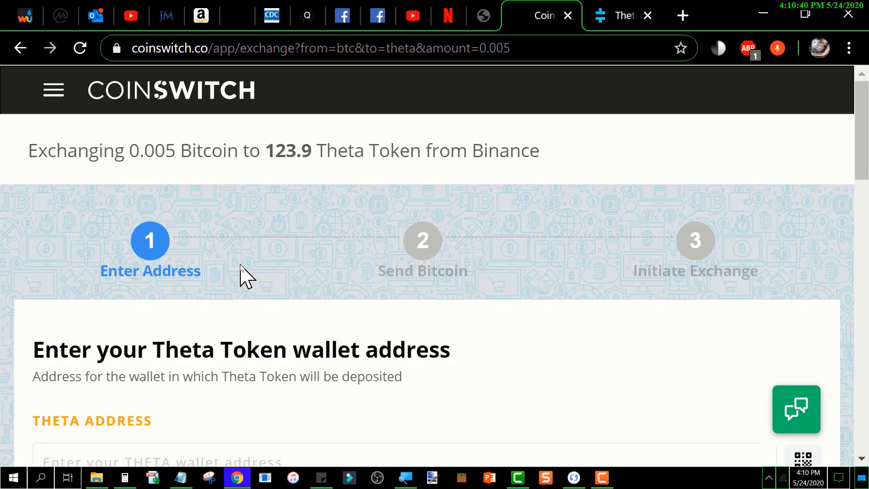
mouse_move(219, 308)
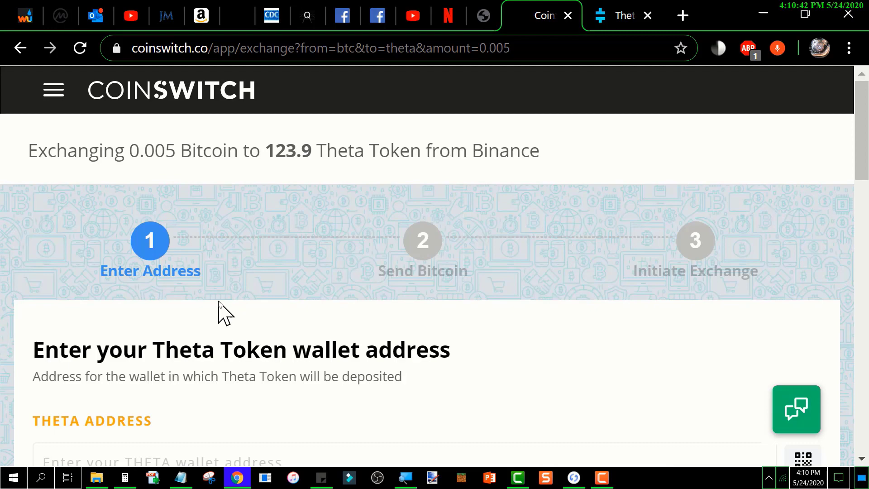
scroll("down", 3)
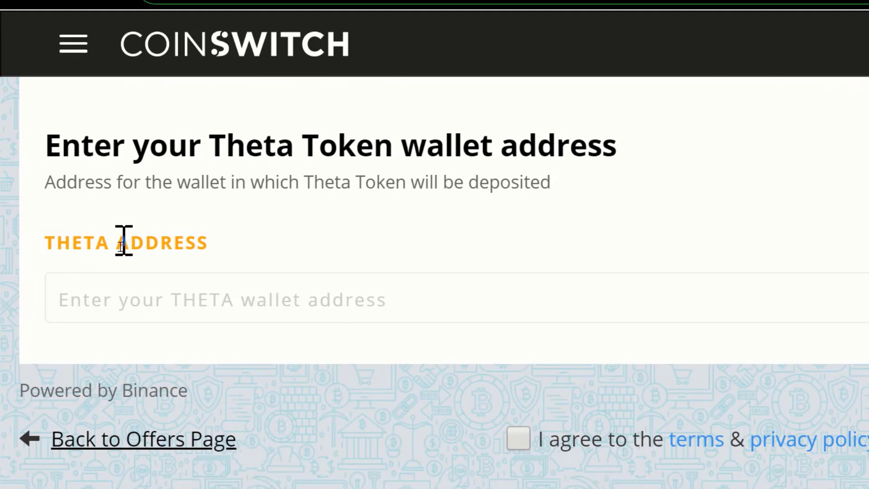
mouse_move(114, 299)
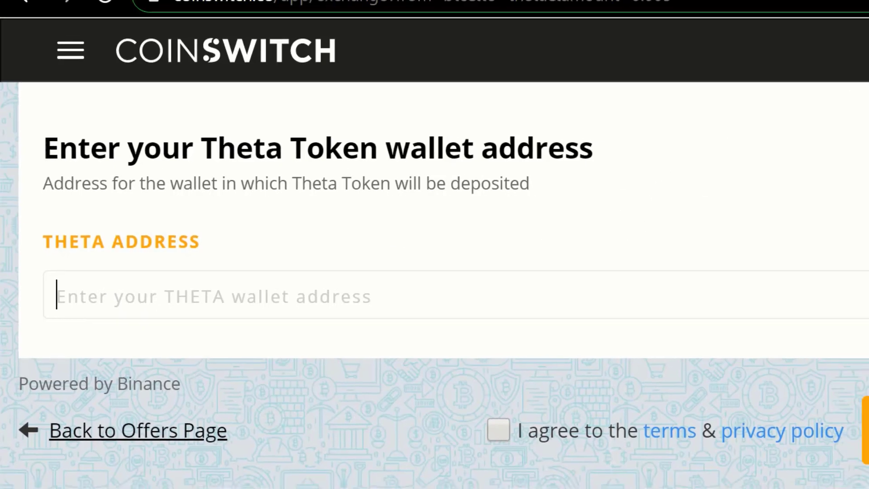
left_click(623, 15)
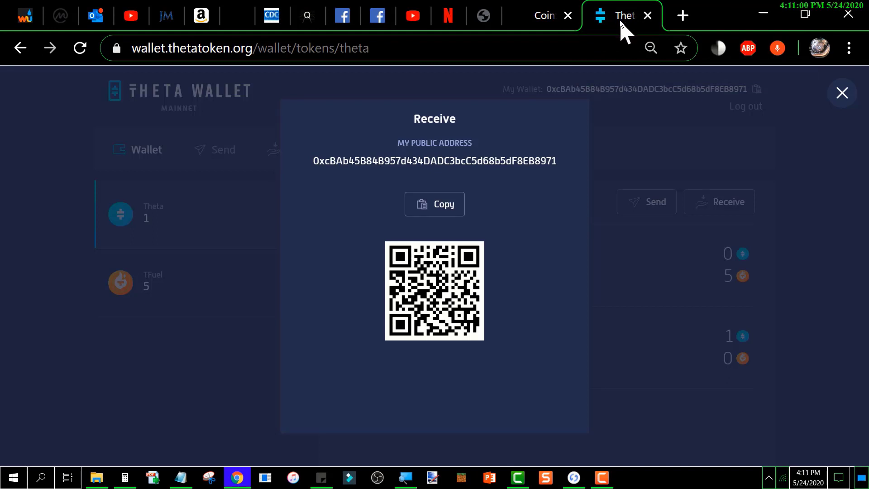
mouse_move(622, 33)
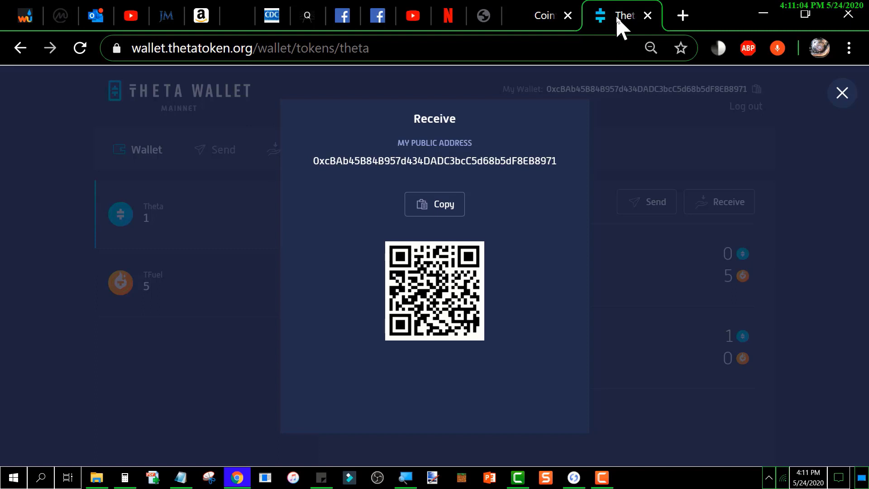
mouse_move(173, 234)
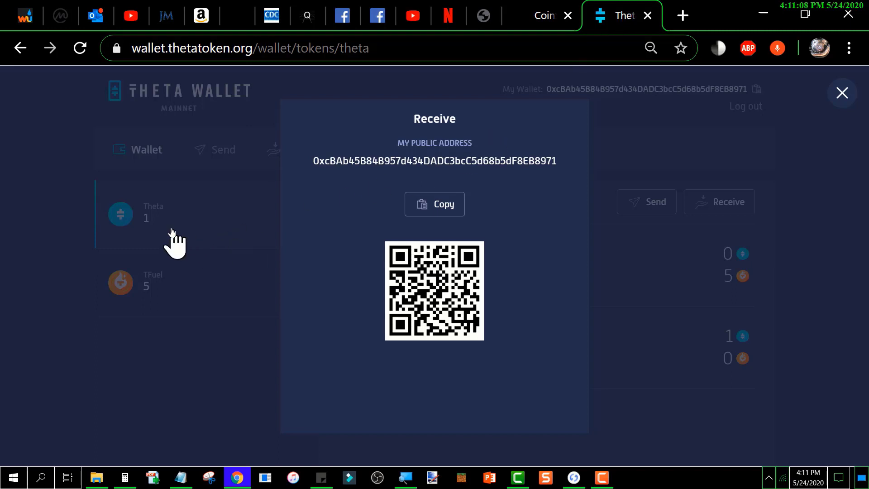
mouse_move(166, 290)
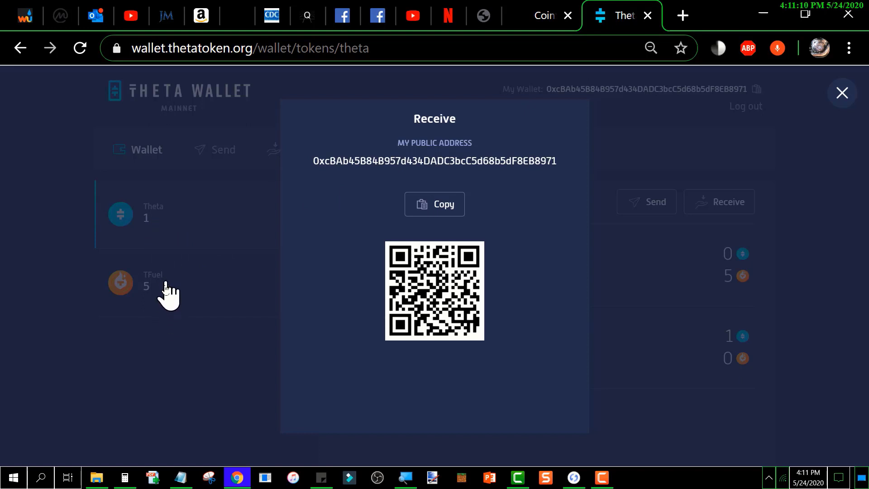
mouse_move(166, 305)
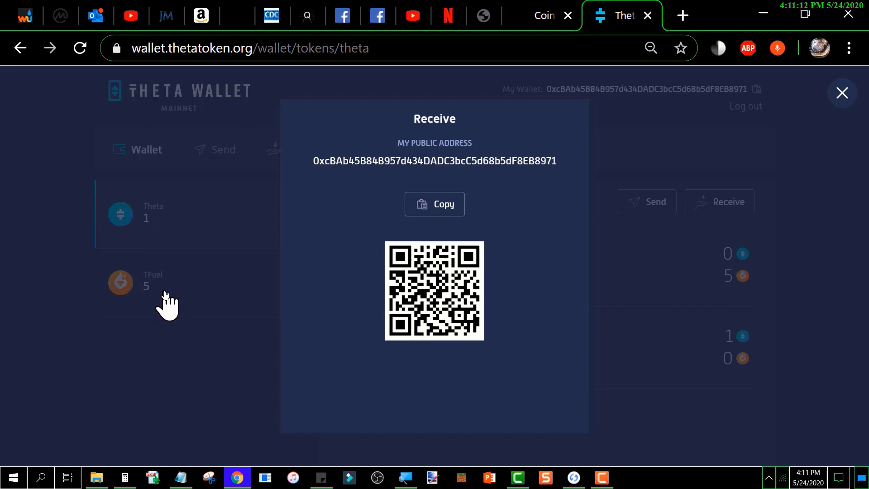
mouse_move(432, 187)
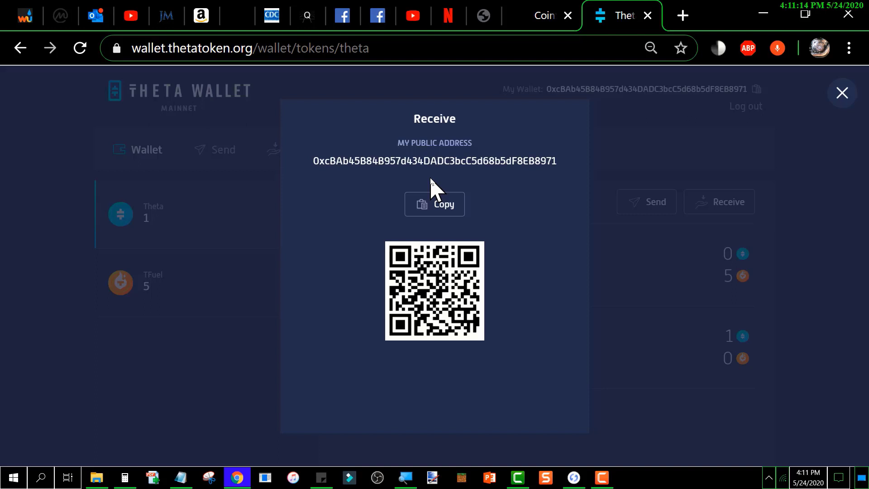
mouse_move(494, 216)
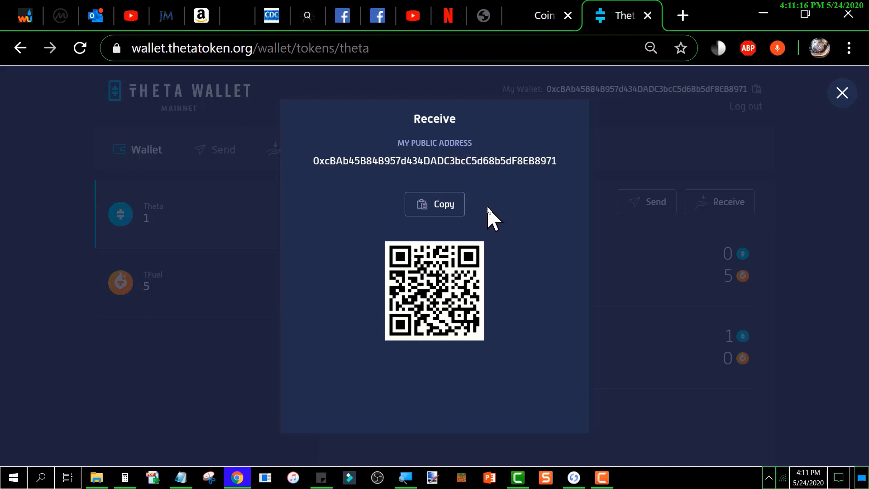
mouse_move(546, 163)
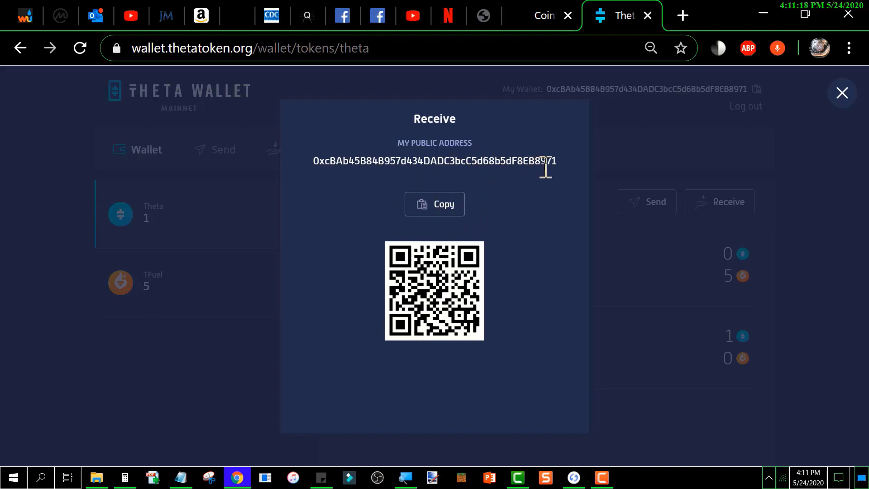
mouse_move(562, 186)
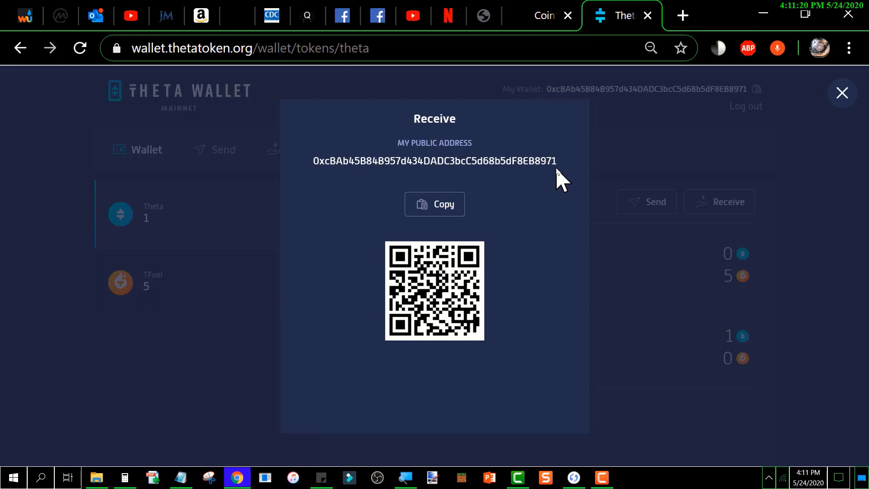
Step: Copy the wallet's public receiving address from the Receive dialog
left_click(435, 205)
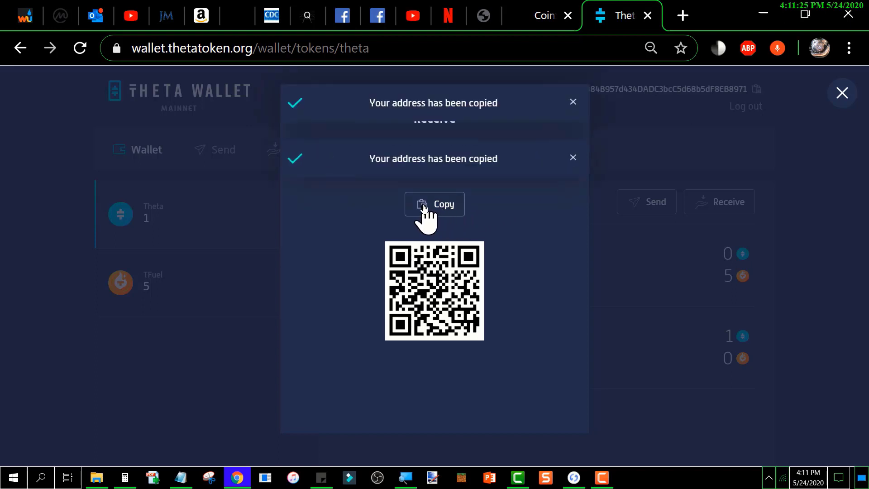
mouse_move(437, 162)
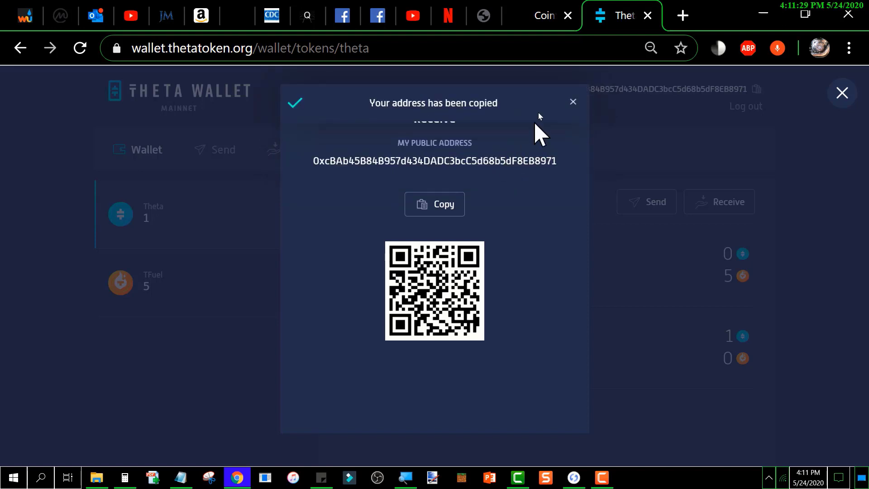
mouse_move(547, 23)
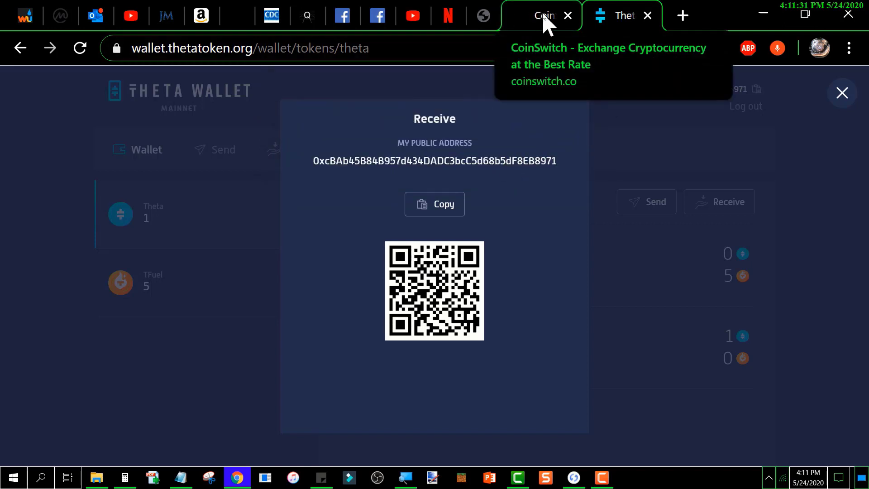
Step: Paste the copied Theta wallet address into CoinSwitch's THETA ADDRESS field
left_click(542, 15)
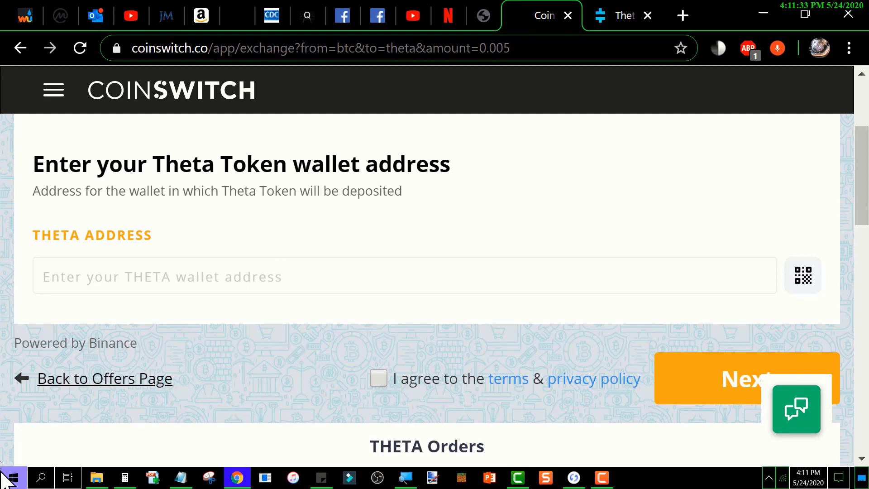
mouse_move(9, 415)
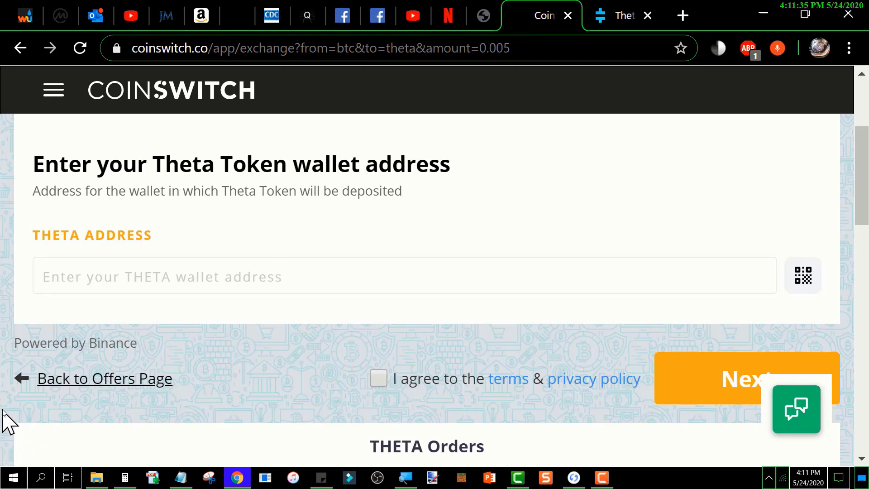
left_click(45, 277)
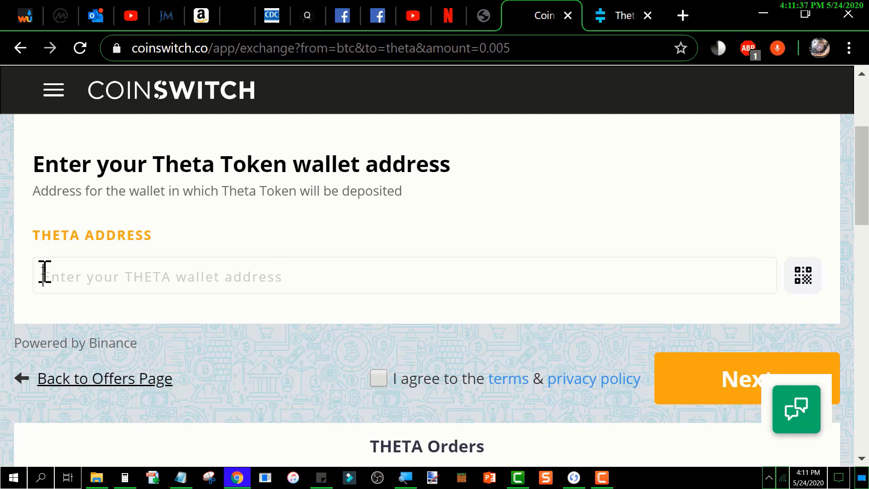
right_click(43, 275)
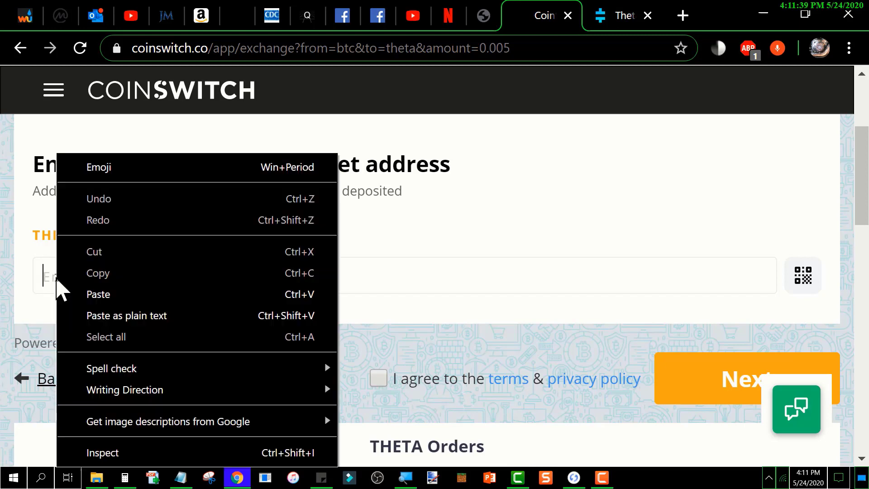
left_click(98, 295)
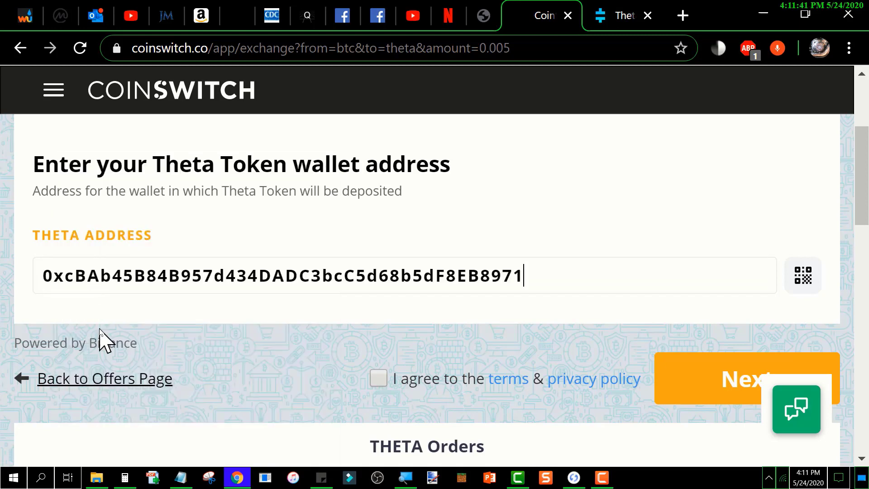
mouse_move(262, 351)
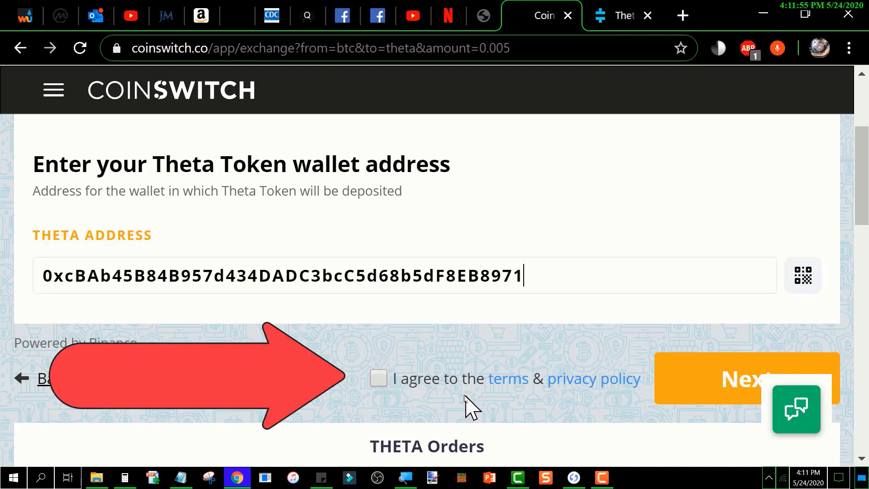
mouse_move(376, 403)
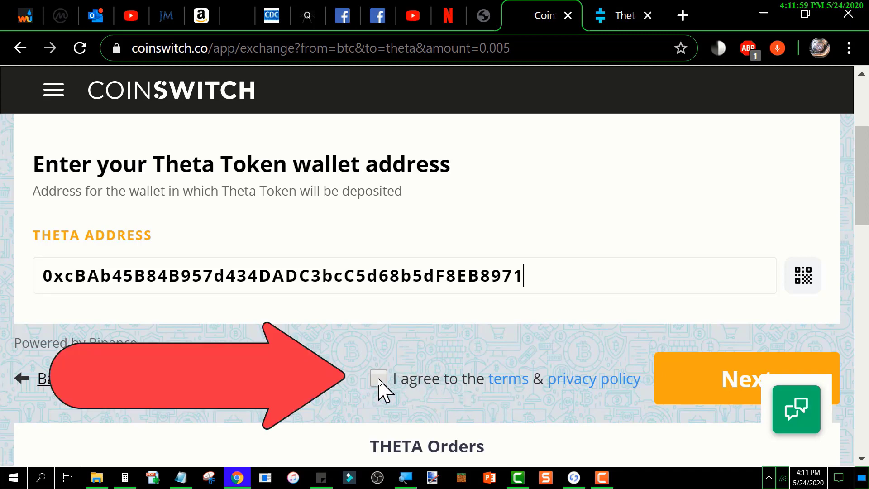
Step: Agree to the terms and privacy policy and continue with Next
left_click(379, 379)
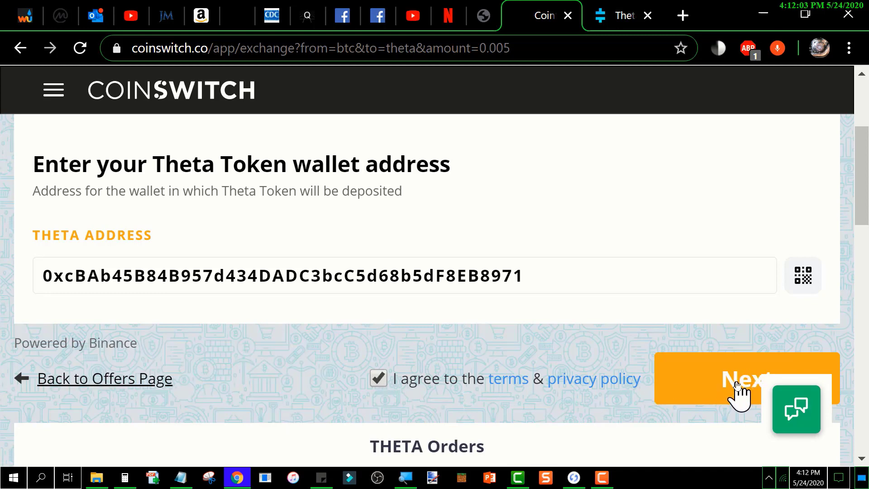
left_click(737, 387)
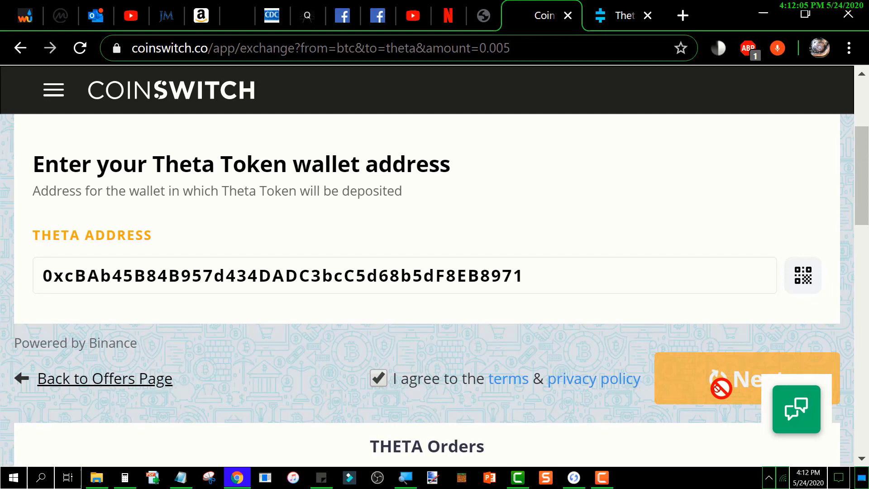
Step: Load the 'Send 0.005 BTC to the address below' page showing the deposit address and order ID
left_click(748, 379)
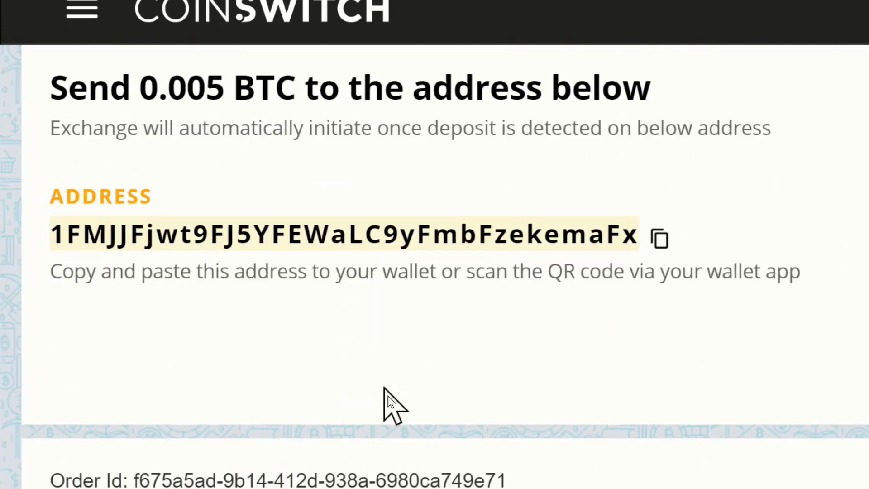
mouse_move(388, 320)
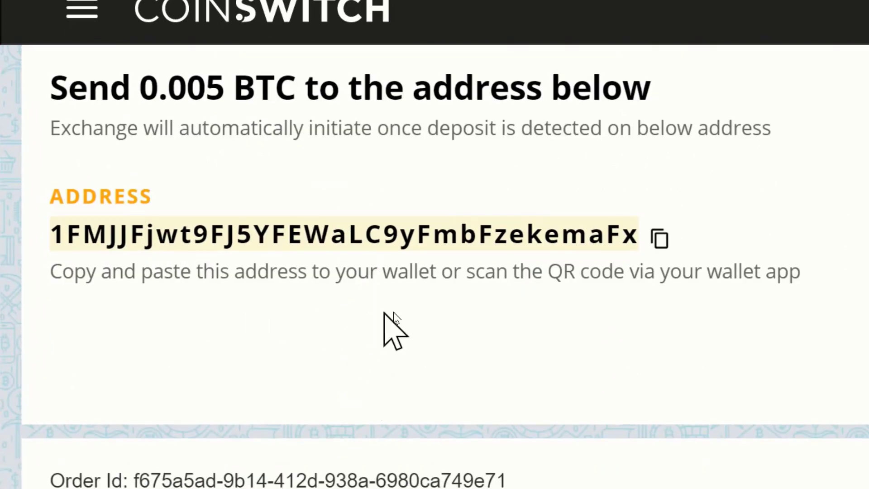
mouse_move(733, 298)
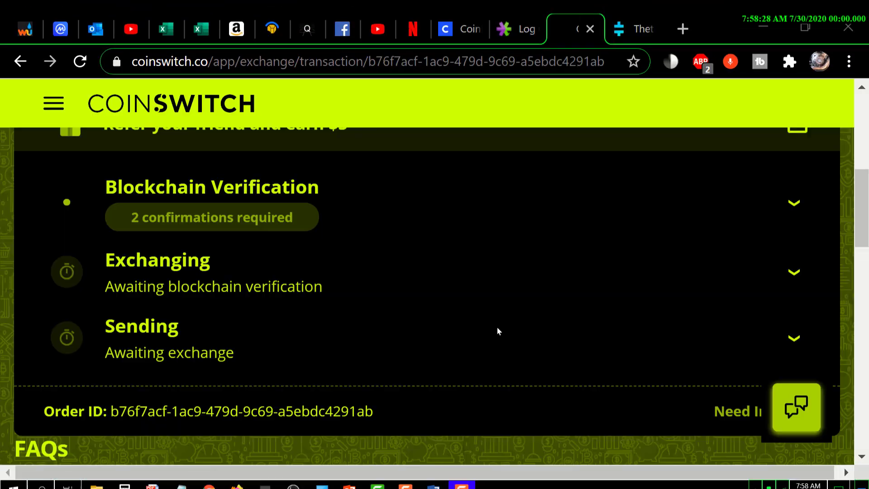
mouse_move(499, 341)
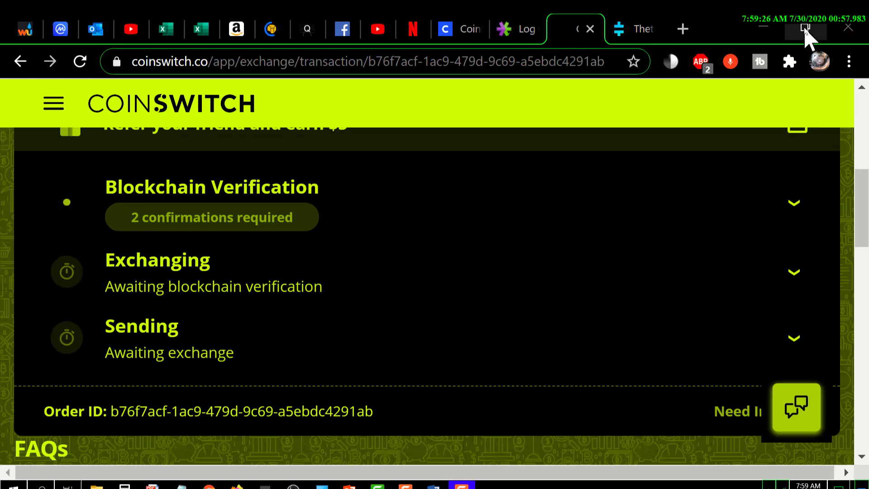
mouse_move(806, 28)
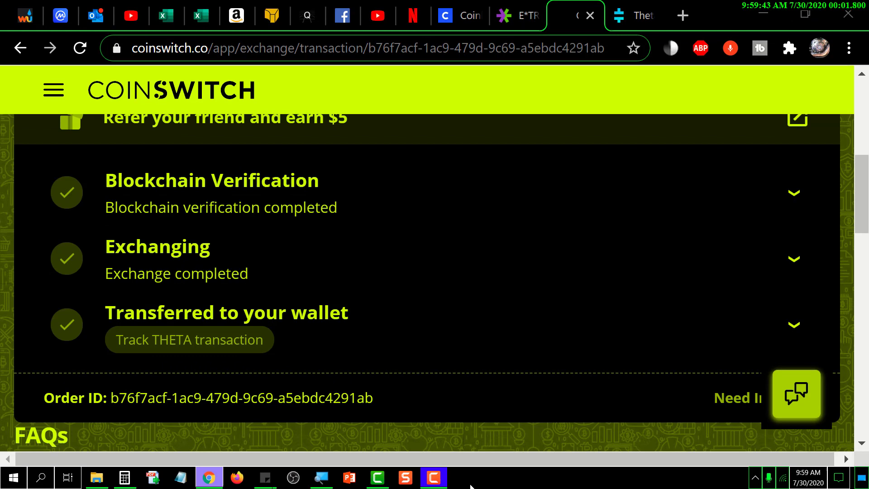
mouse_move(464, 481)
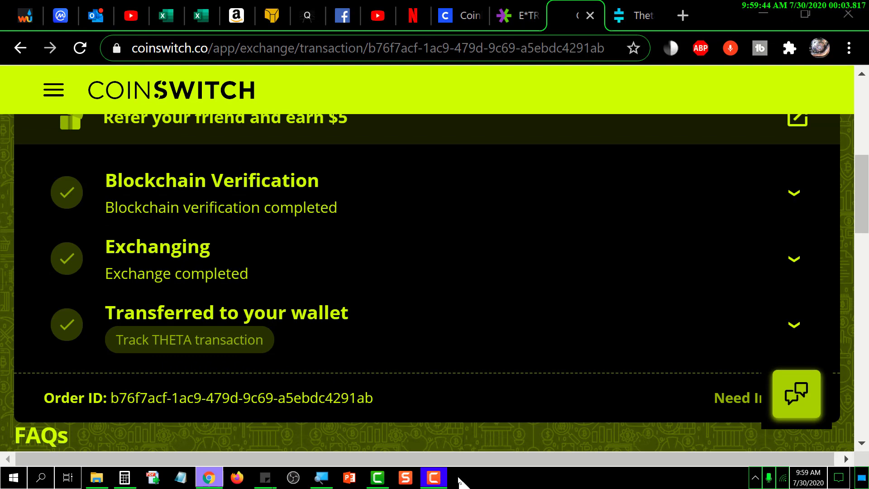